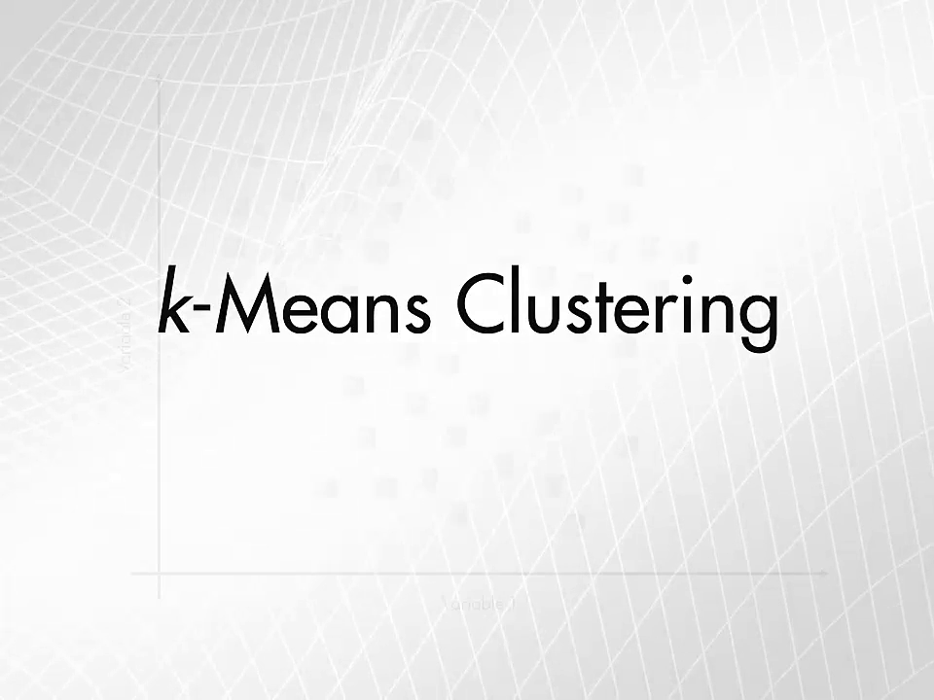
Advance from the k-Means Clustering title to the grey scatter plot over Variable 1 and Variable 2
{"action": "key", "text": "Right"}
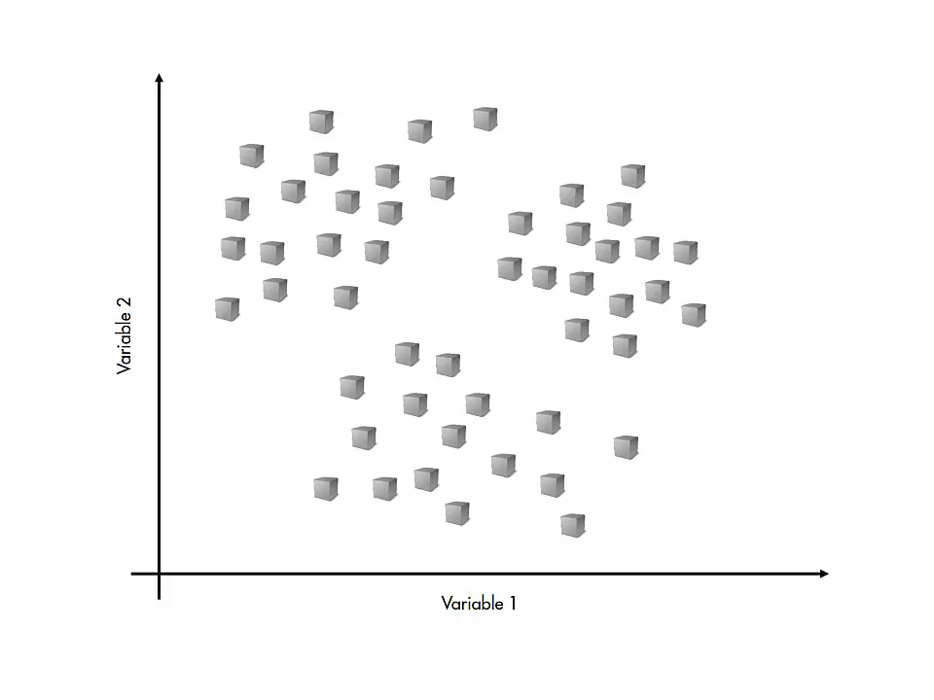